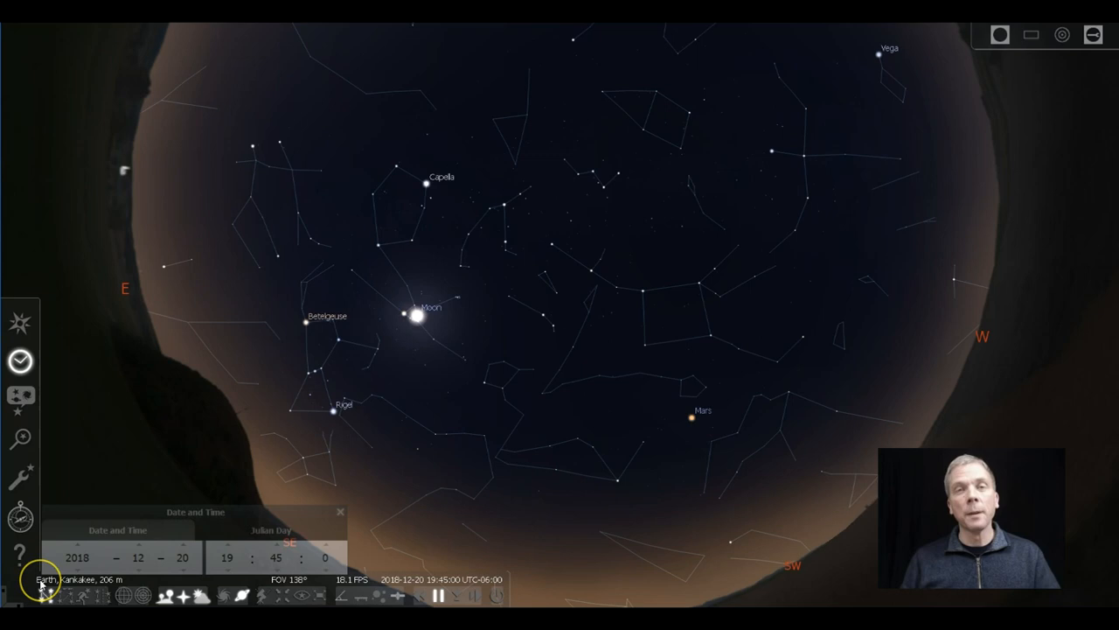
mouse_move(808, 275)
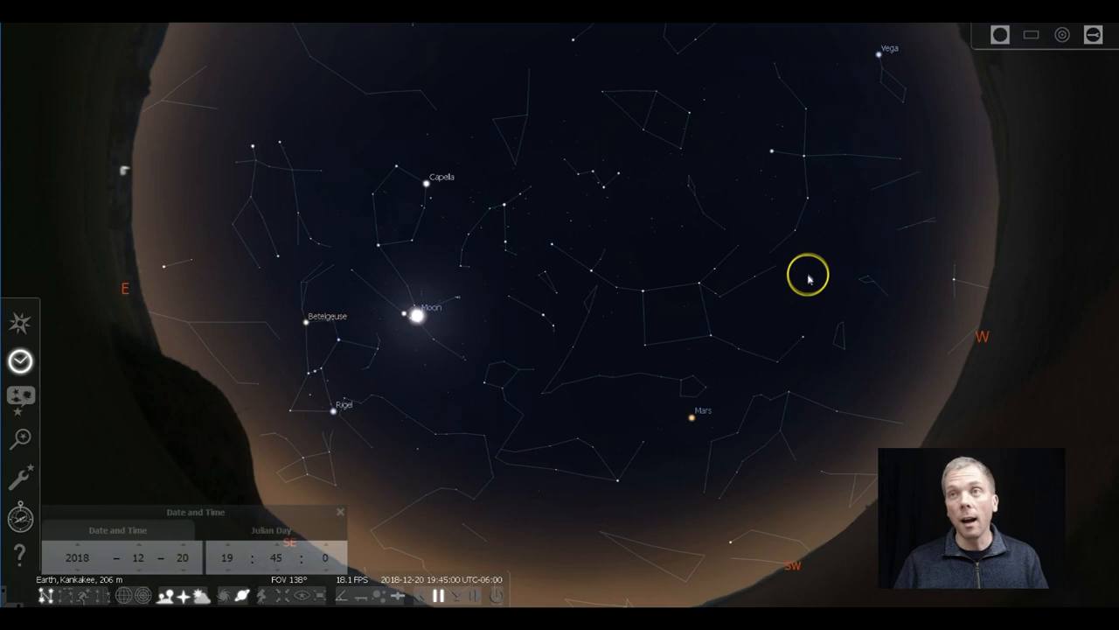
mouse_move(871, 302)
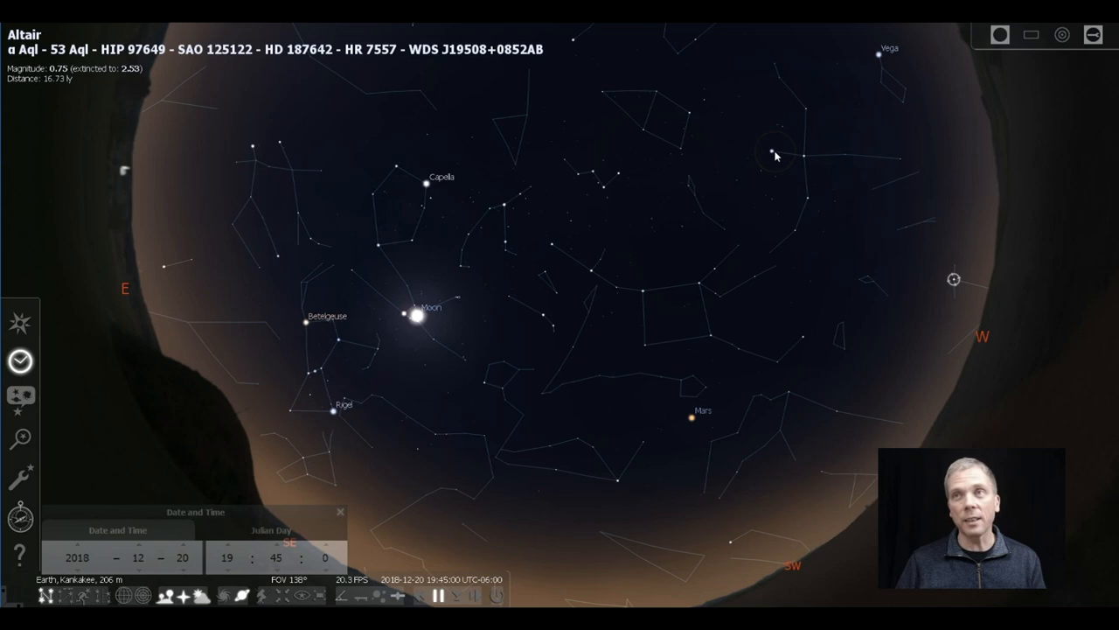
- Deselect Altair so its catalogue details disappear from the evening sky
left_click(878, 55)
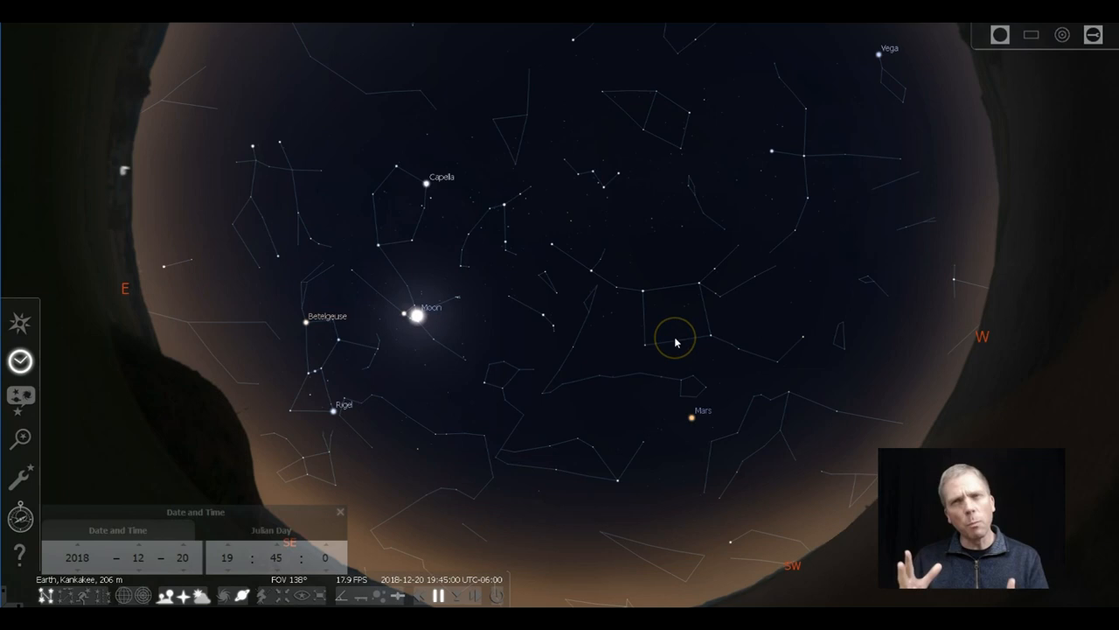
mouse_move(766, 475)
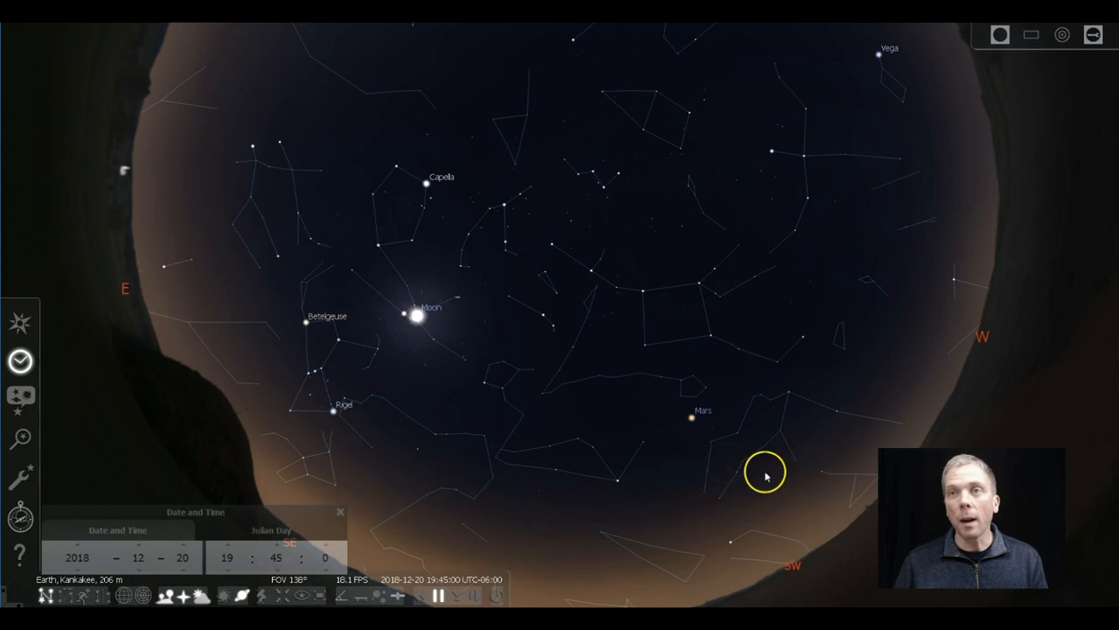
mouse_move(549, 386)
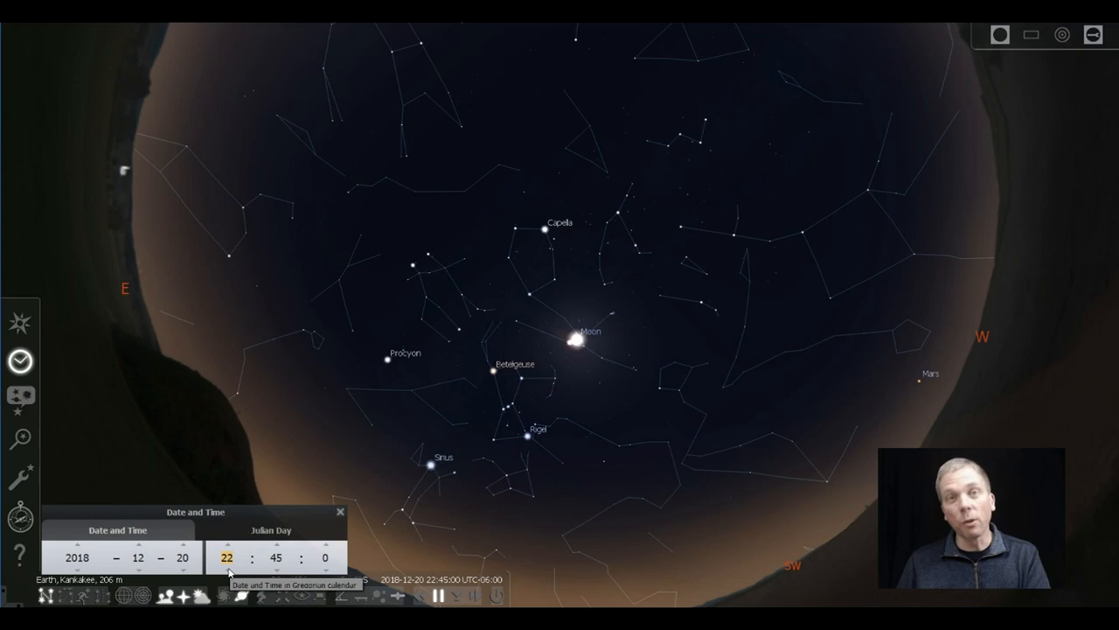
left_click(226, 570)
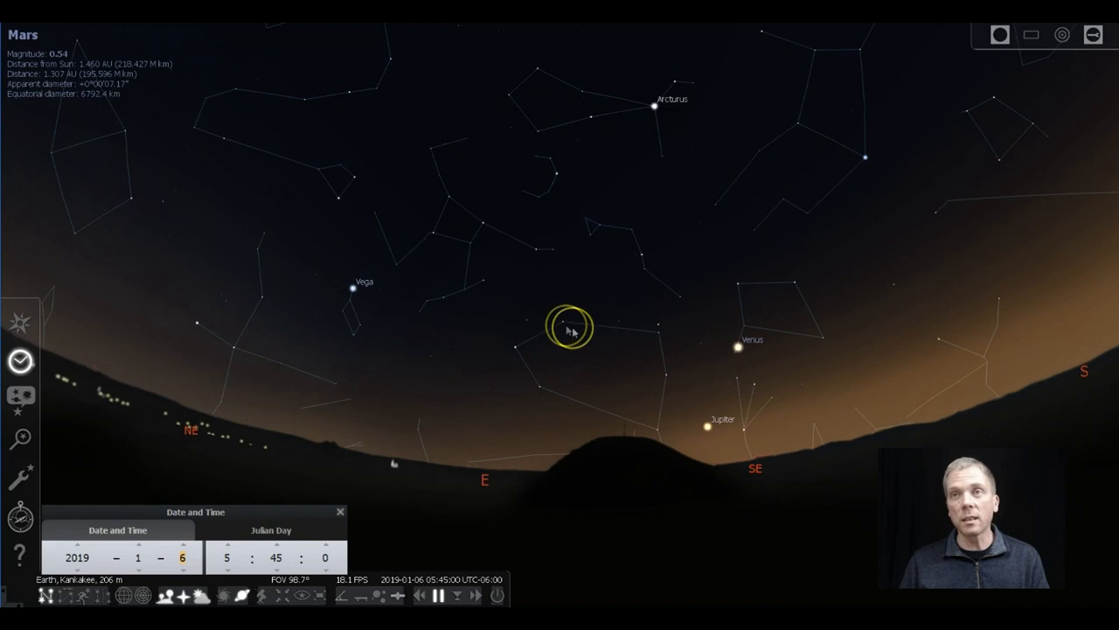
- Select a field in the Date and Time window to begin changing the date
left_click(183, 552)
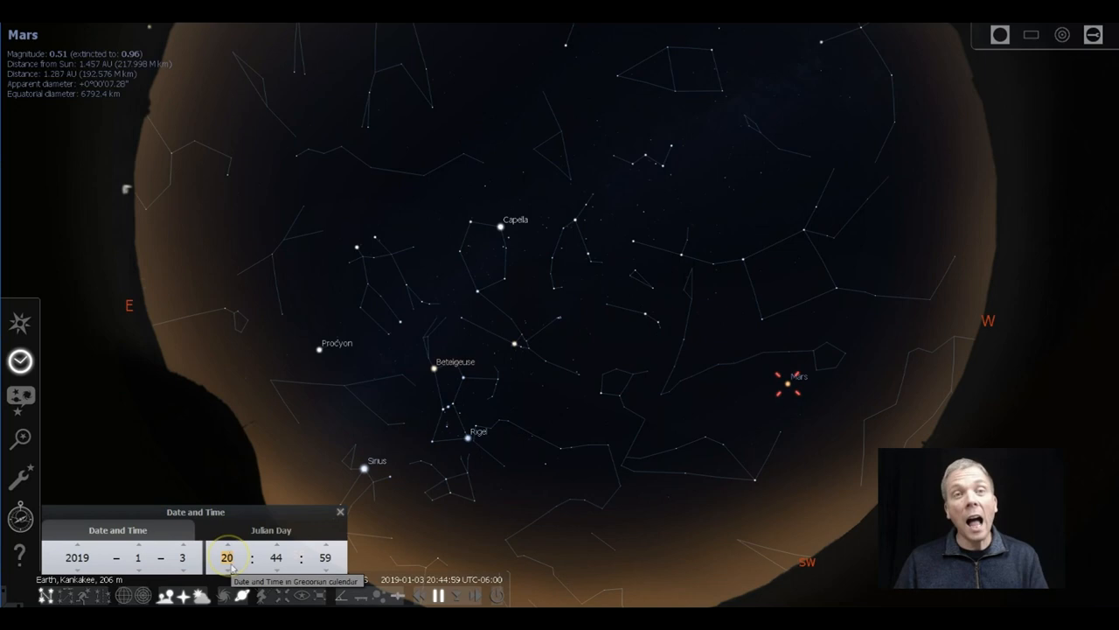
left_click(183, 547)
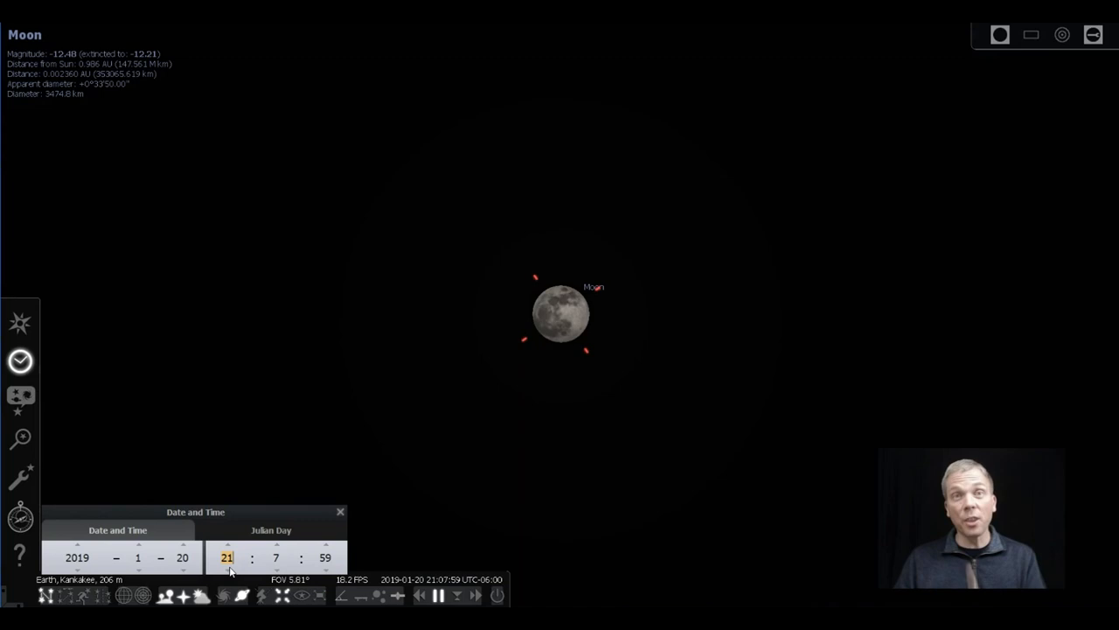
- Select the minutes field of the 21:07 time in the Date and Time window
left_click(276, 546)
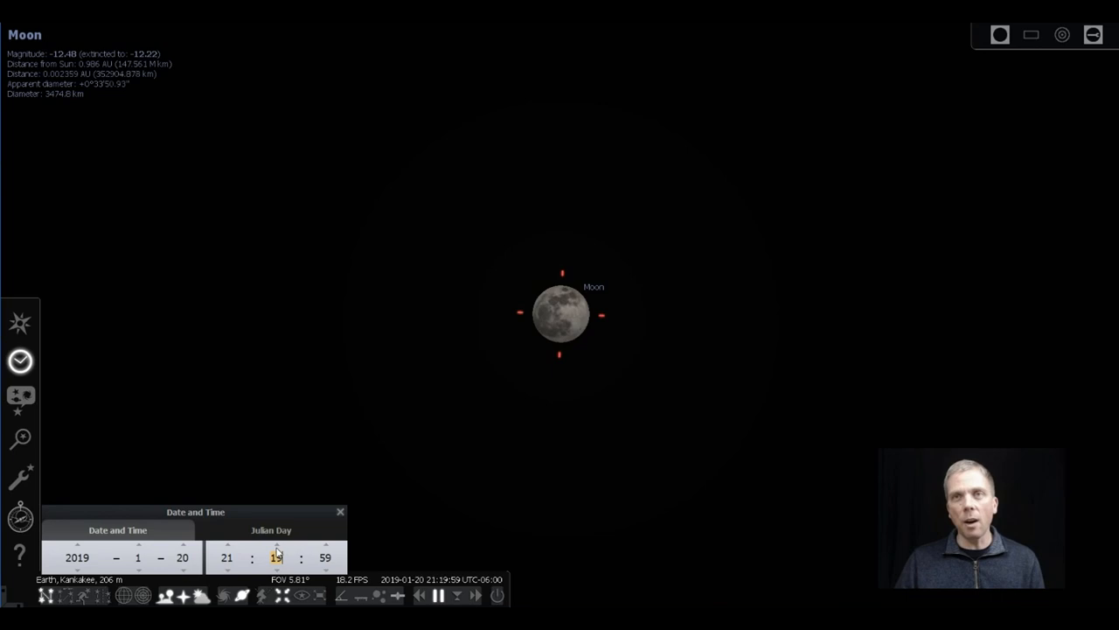